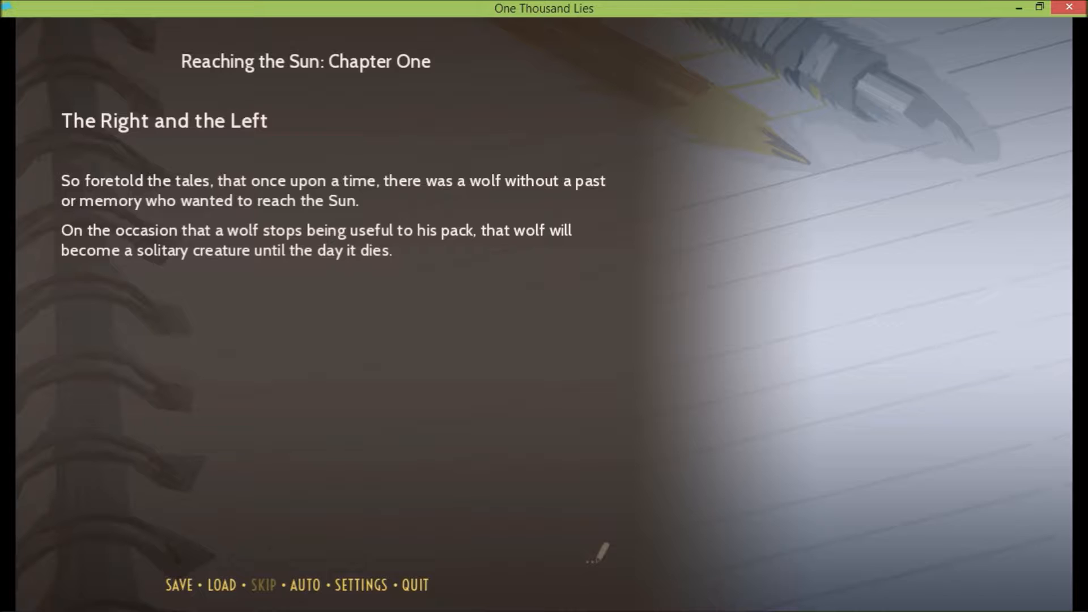
# Step: Advance past the Chapter One title page to the narration about the wolf and the Sun
pyautogui.click(598, 549)
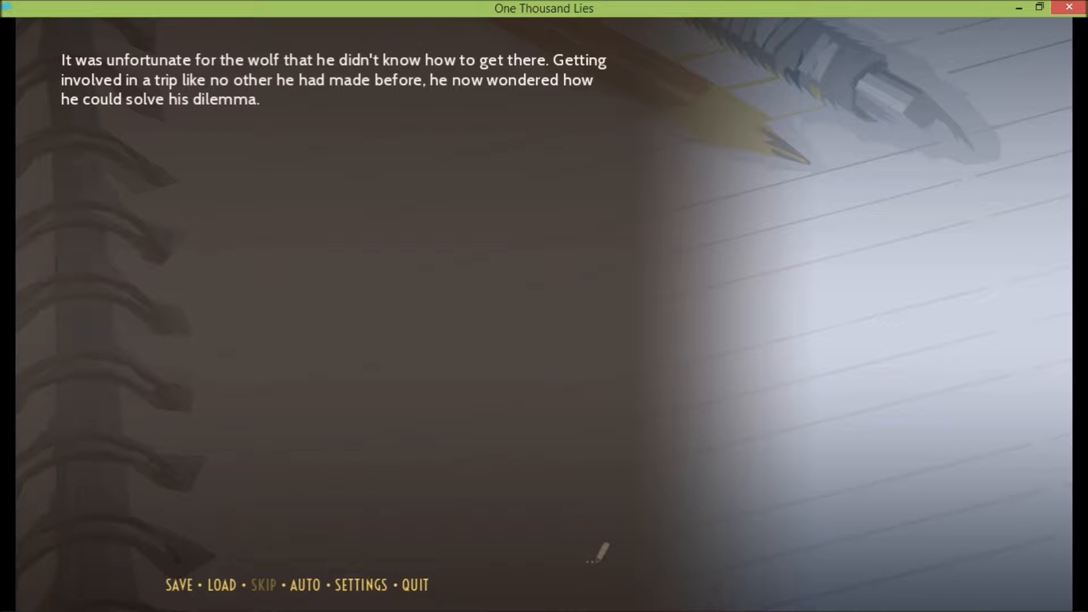
pyautogui.click(542, 313)
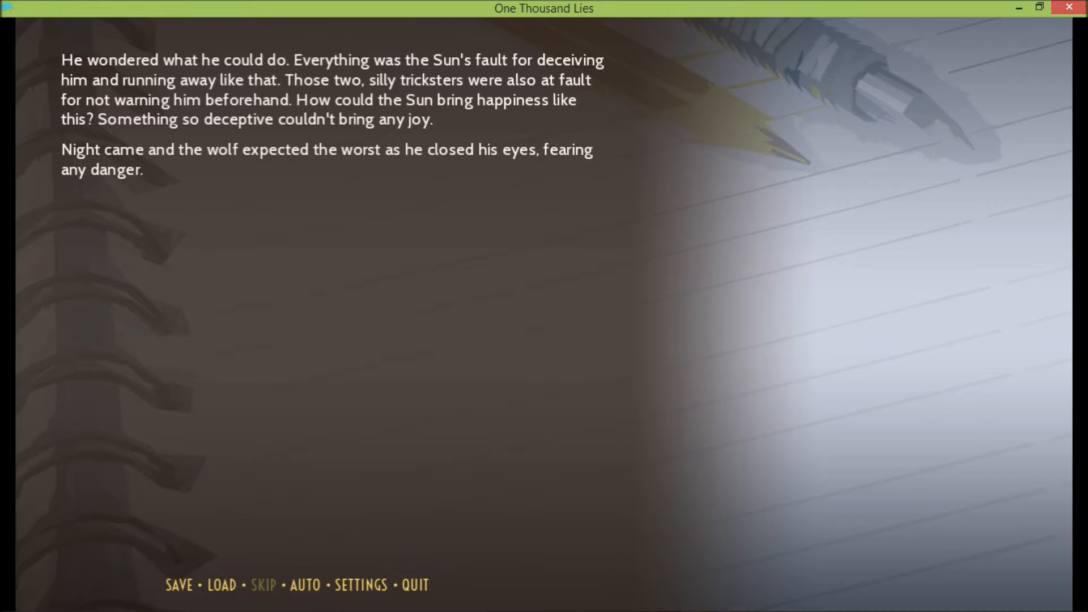
pyautogui.moveTo(594, 552)
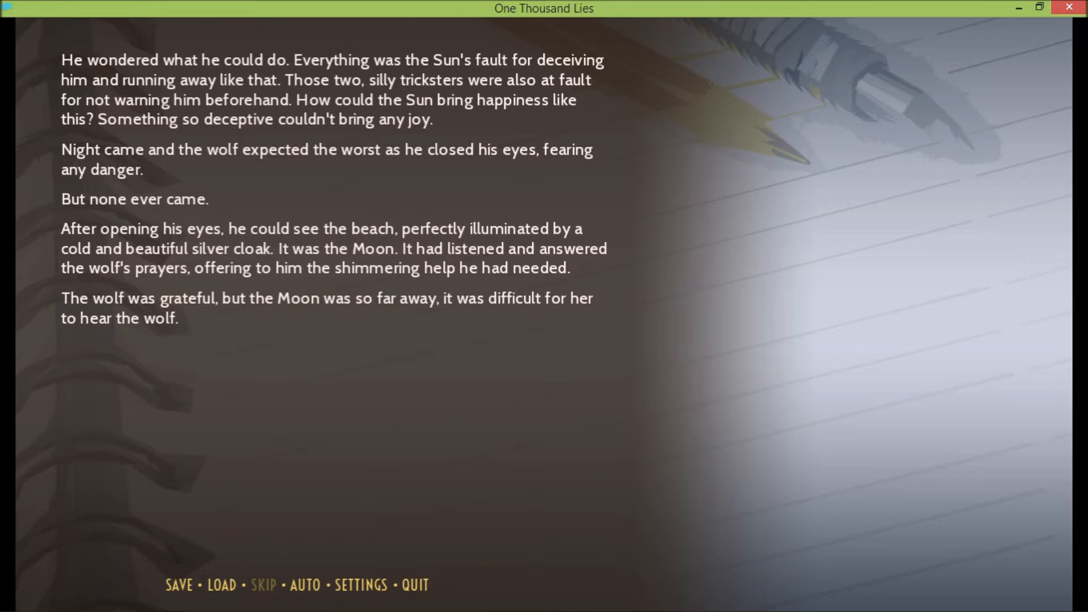
pyautogui.moveTo(597, 552)
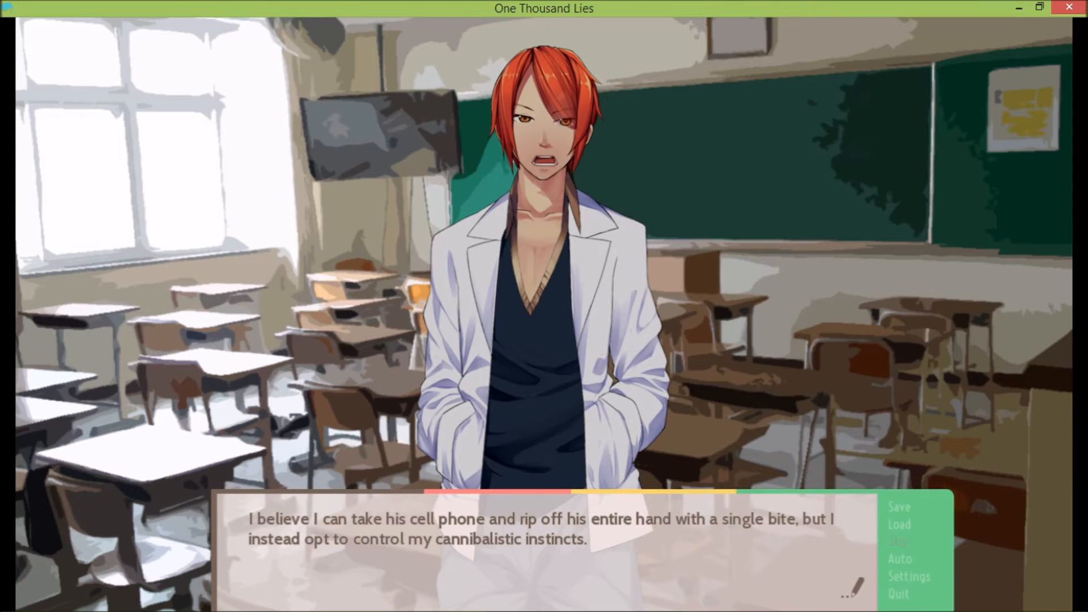
# Step: Read through Ausse's classroom lines up to and past his boast about scoring first
pyautogui.click(541, 527)
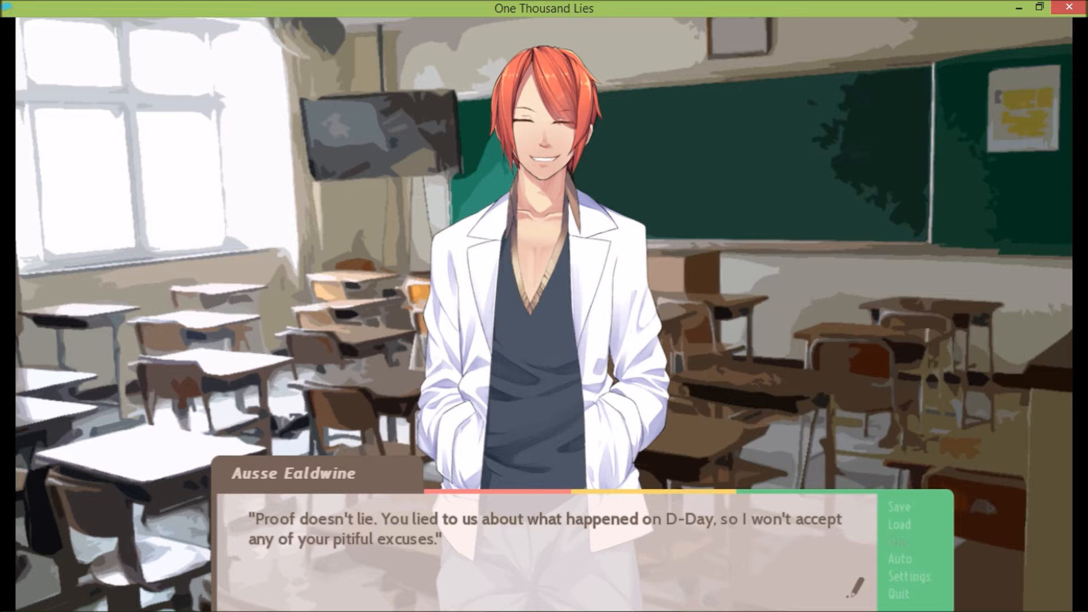
pyautogui.click(542, 534)
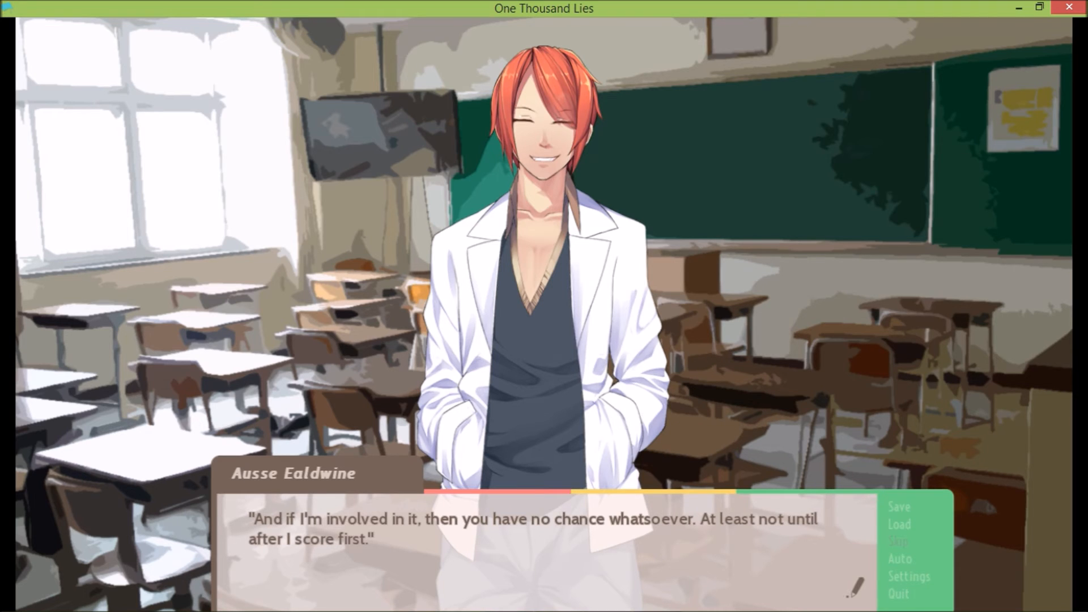
pyautogui.click(541, 533)
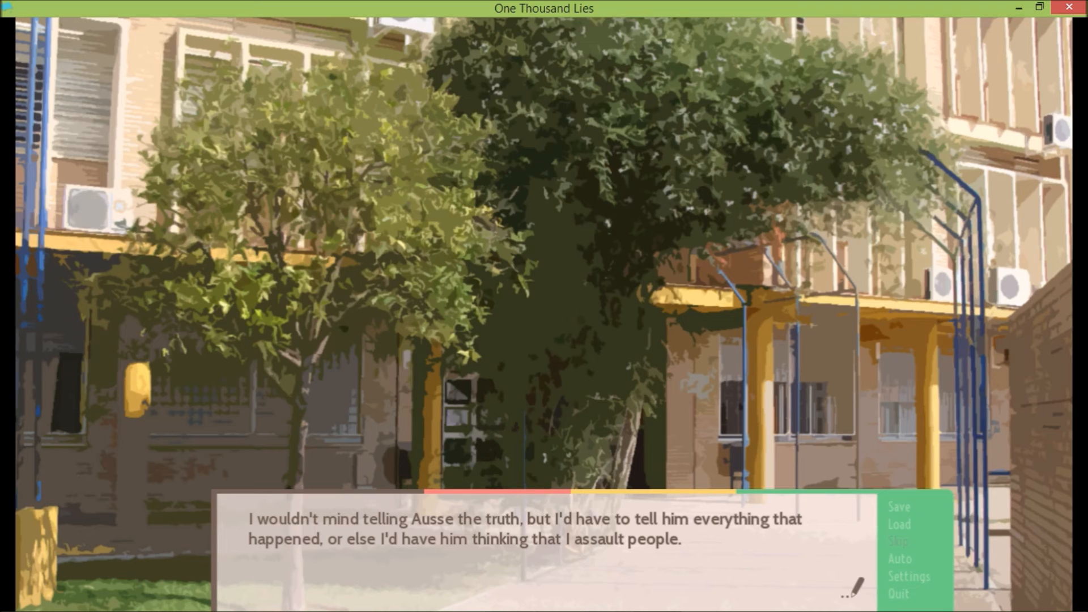
# Step: Read the courtyard narration about telling Ausse and Luce's promise until Ausse begins speaking
pyautogui.click(543, 542)
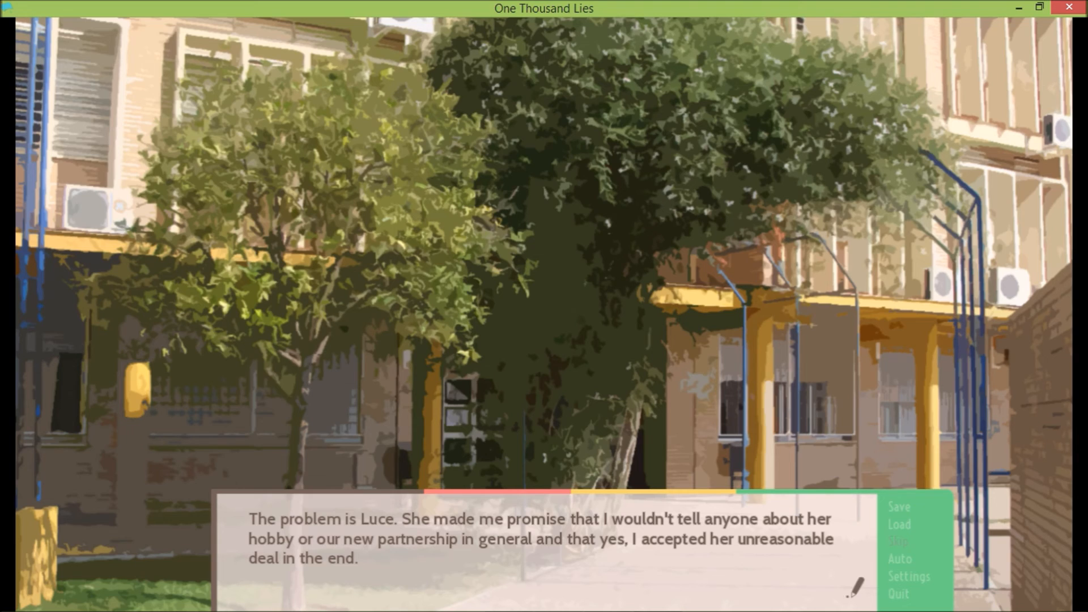
pyautogui.click(541, 542)
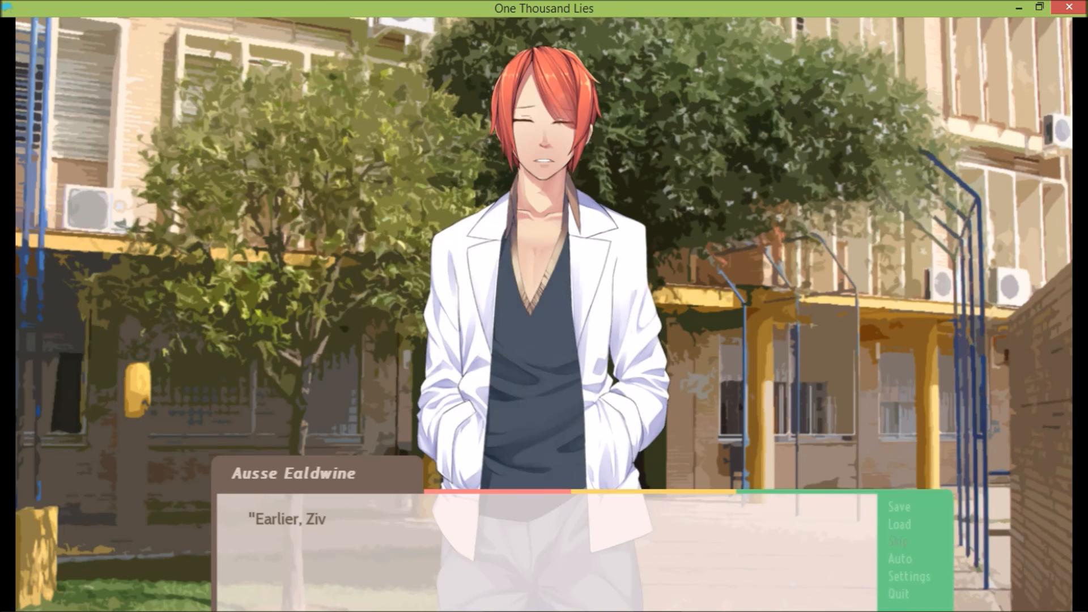
pyautogui.click(542, 527)
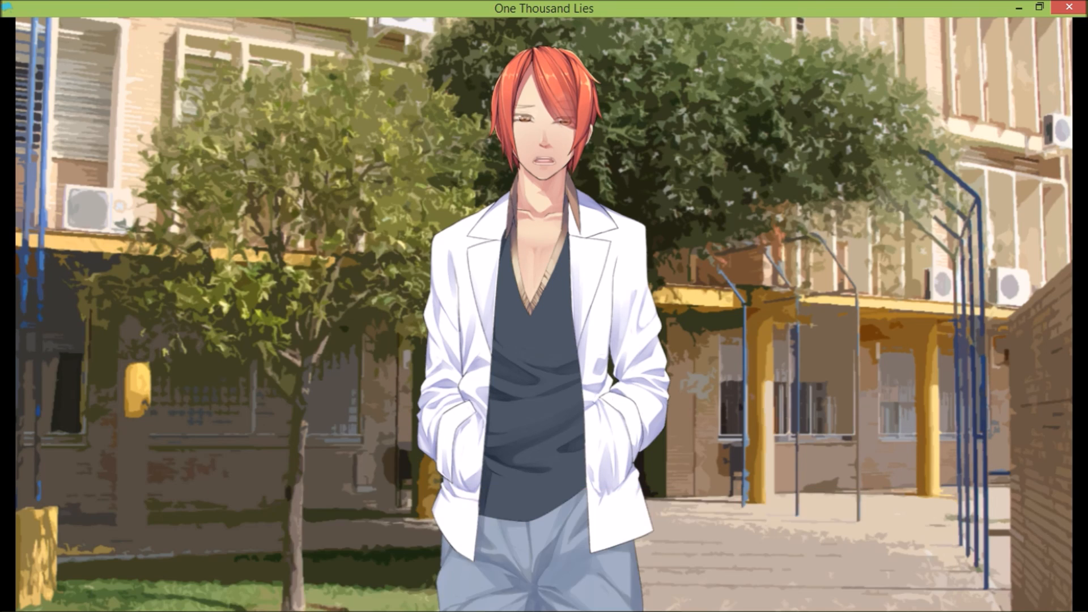
# Step: Advance Ausse's courtyard dialogue to his puzzled "Um...?" line
pyautogui.click(544, 304)
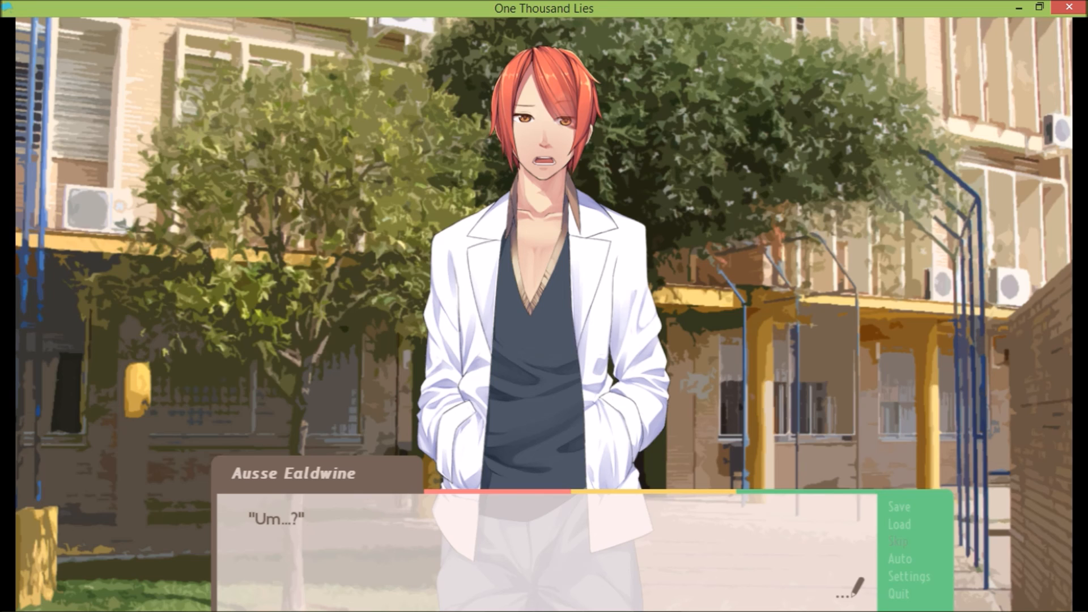